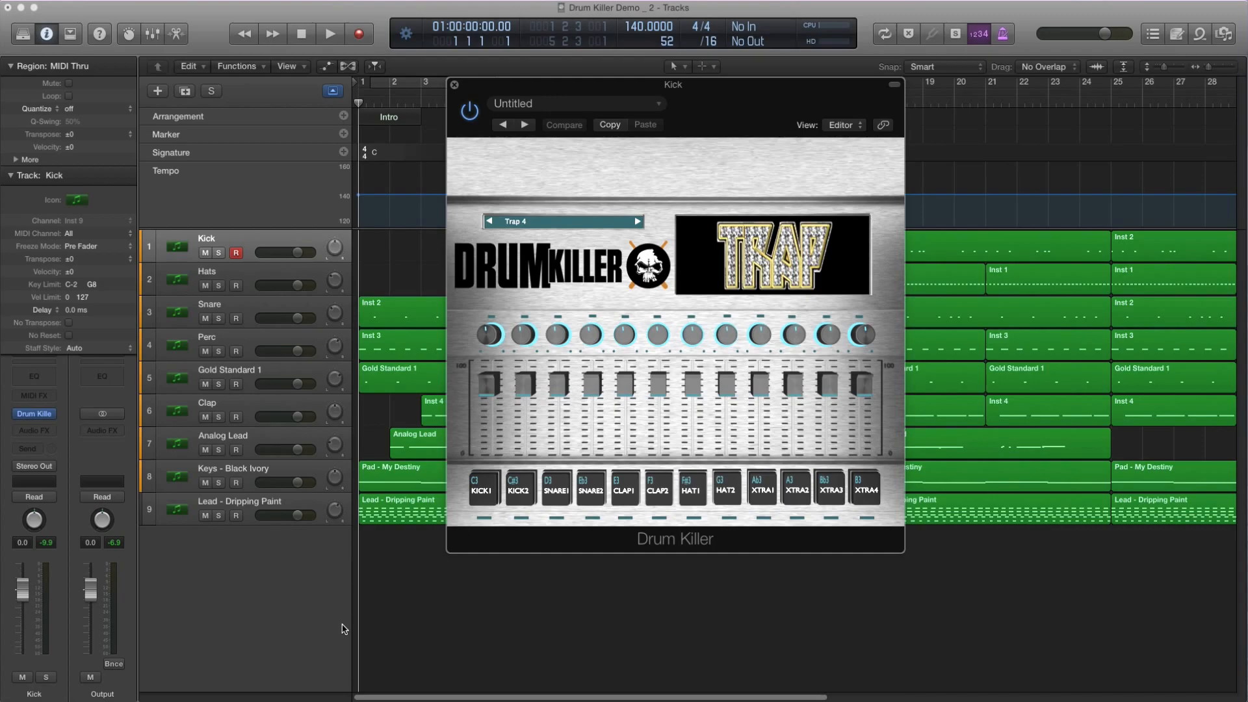
{"action": "mouse_move", "coordinate": [377, 559]}
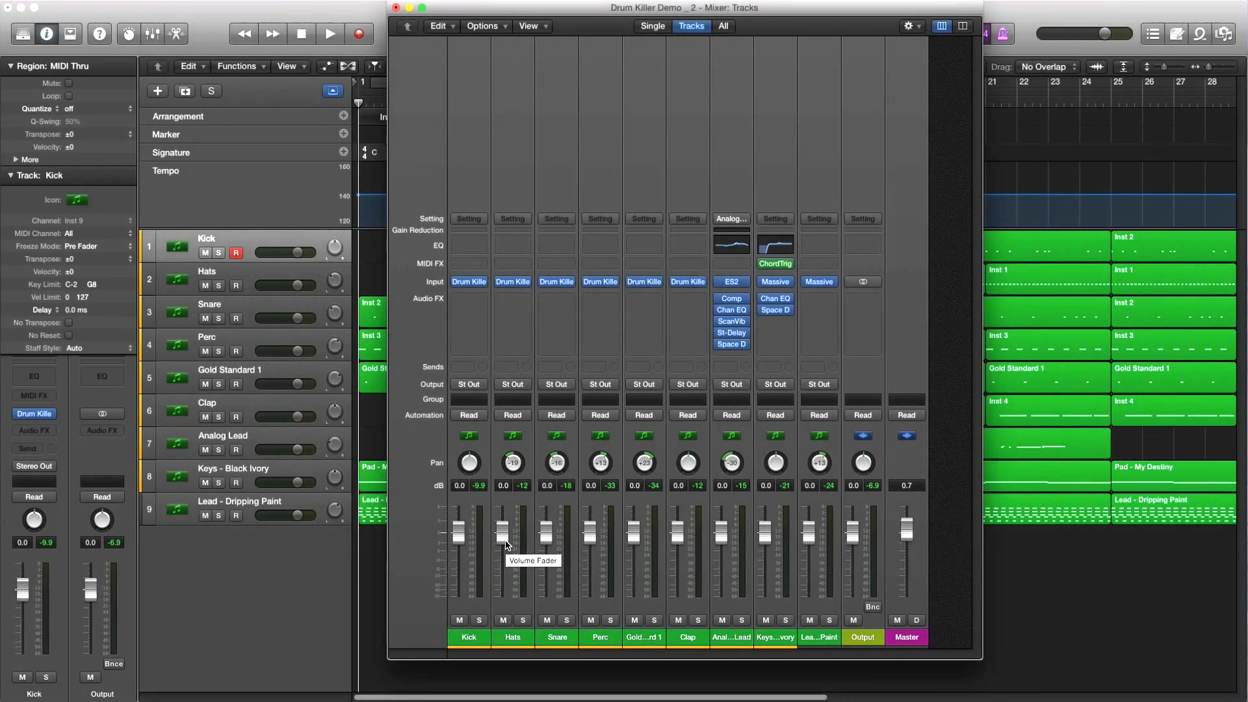
{"action": "mouse_move", "coordinate": [468, 637]}
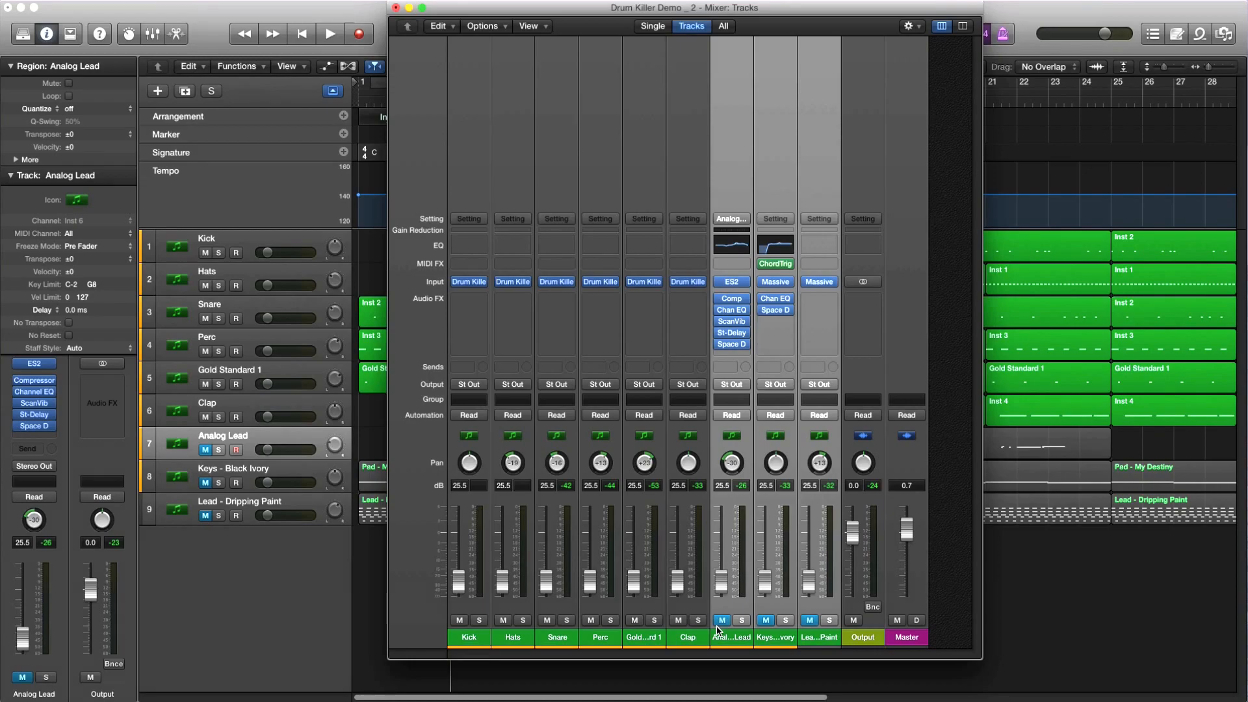
{"action": "mouse_move", "coordinate": [460, 625]}
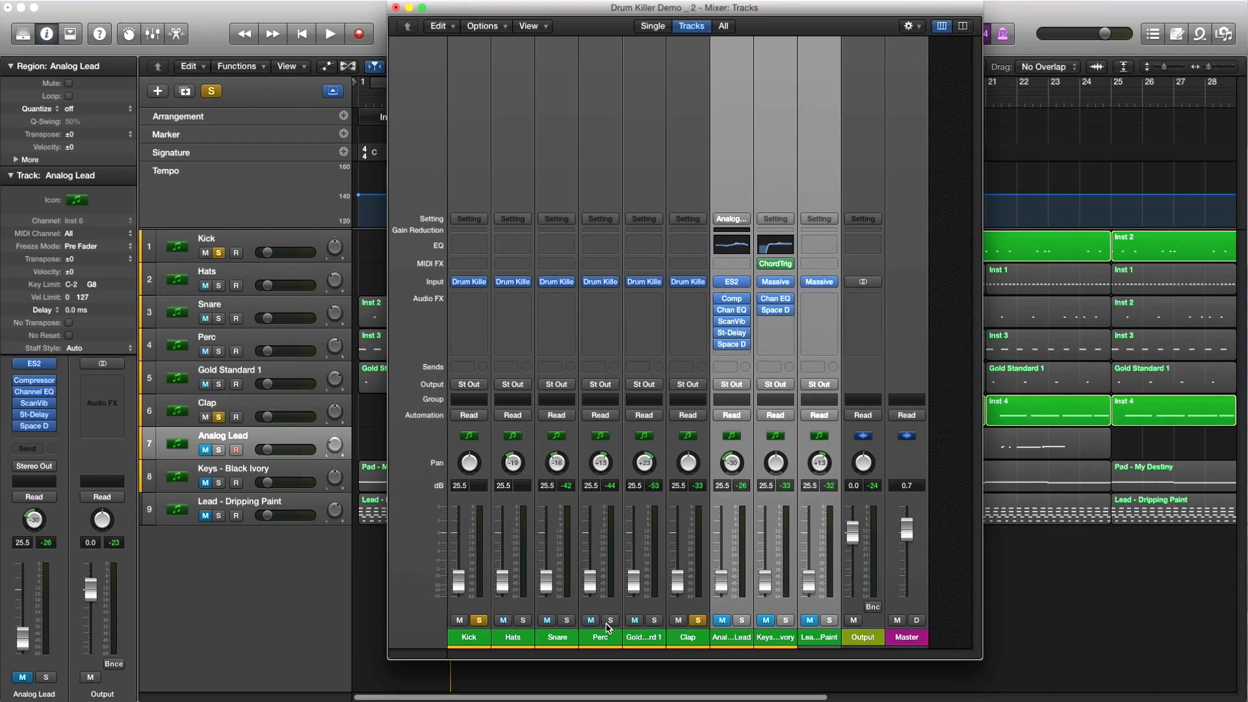
- Play the beat and raise Kick, Snare and Clap faders to working levels, soloing Snare
{"action": "left_click", "coordinate": [329, 34]}
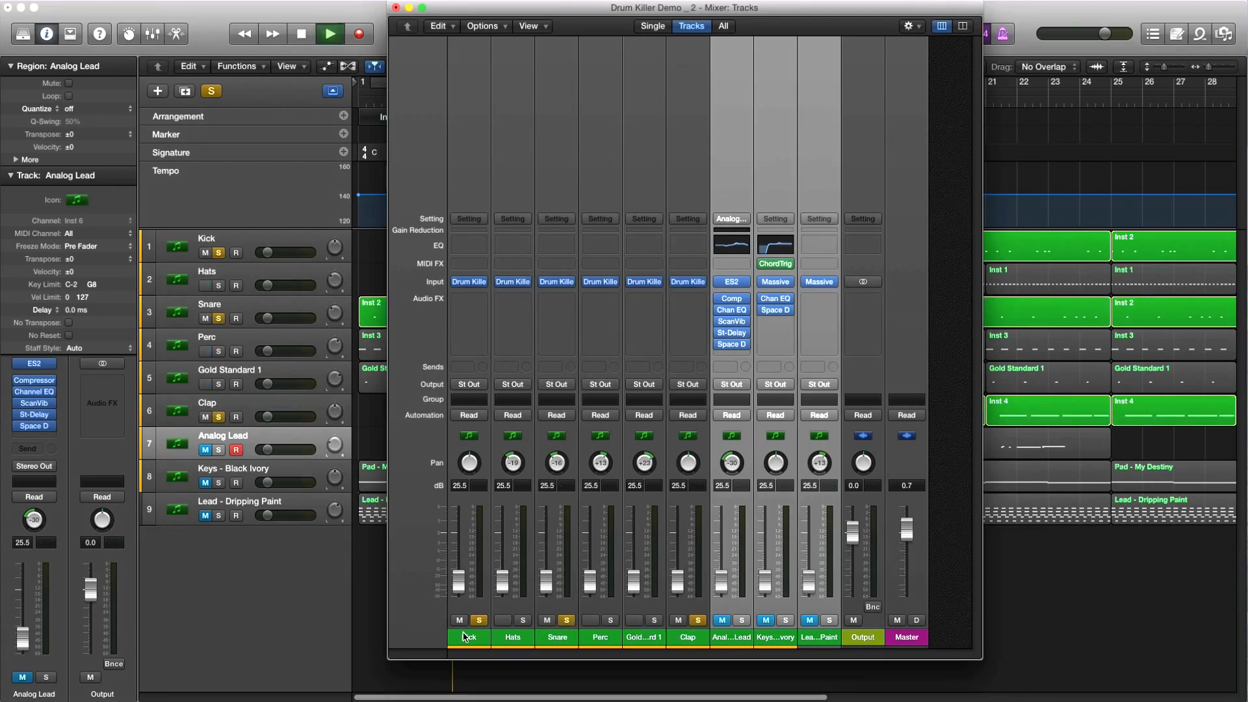
{"action": "left_click", "coordinate": [328, 34]}
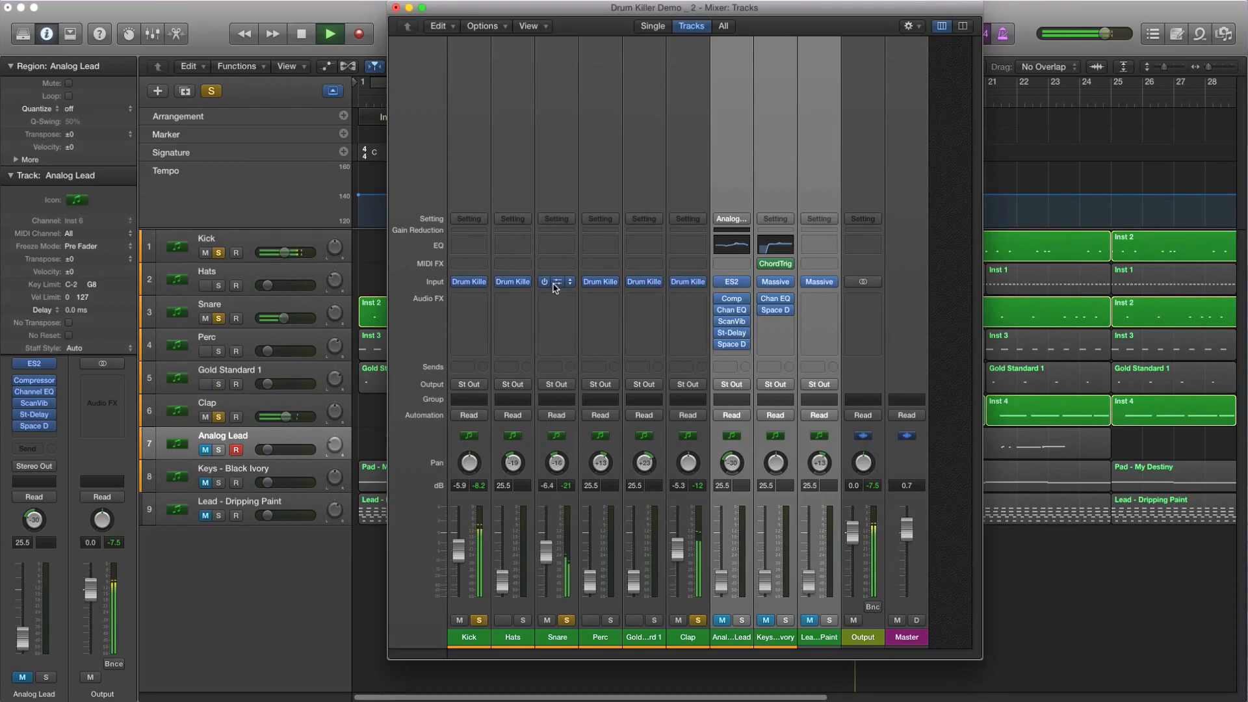
{"action": "left_click", "coordinate": [555, 282]}
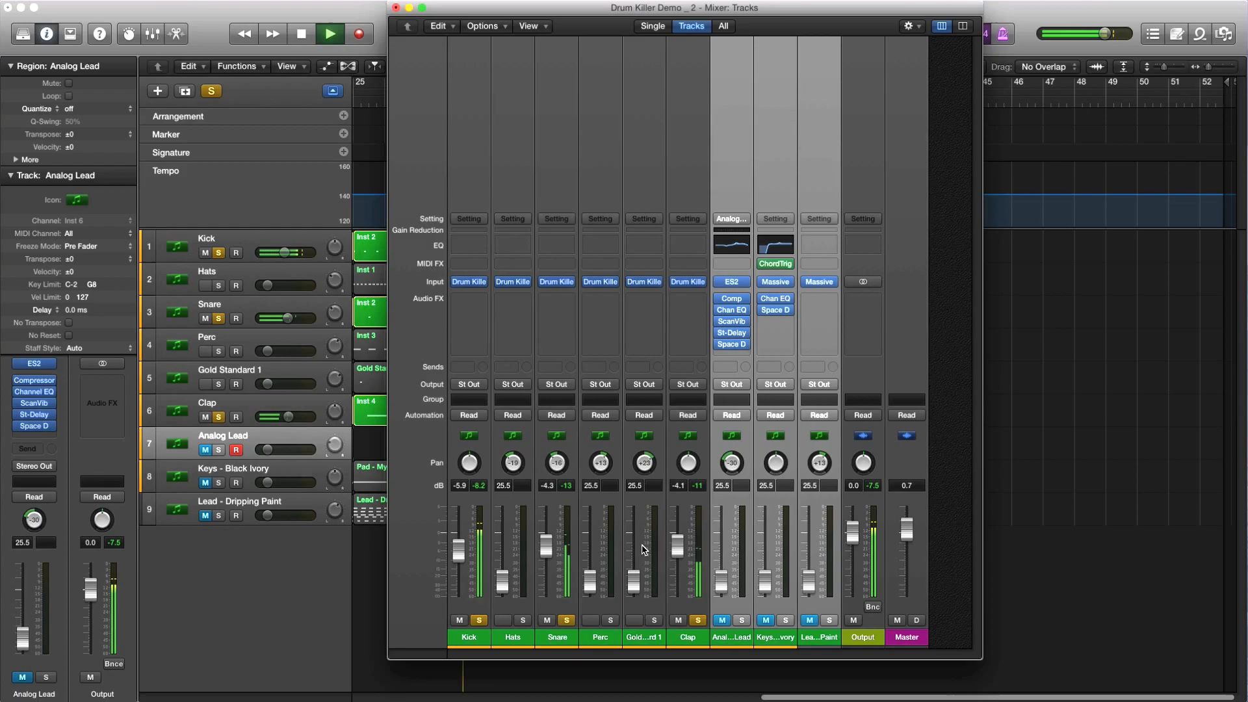
{"action": "left_click", "coordinate": [301, 33]}
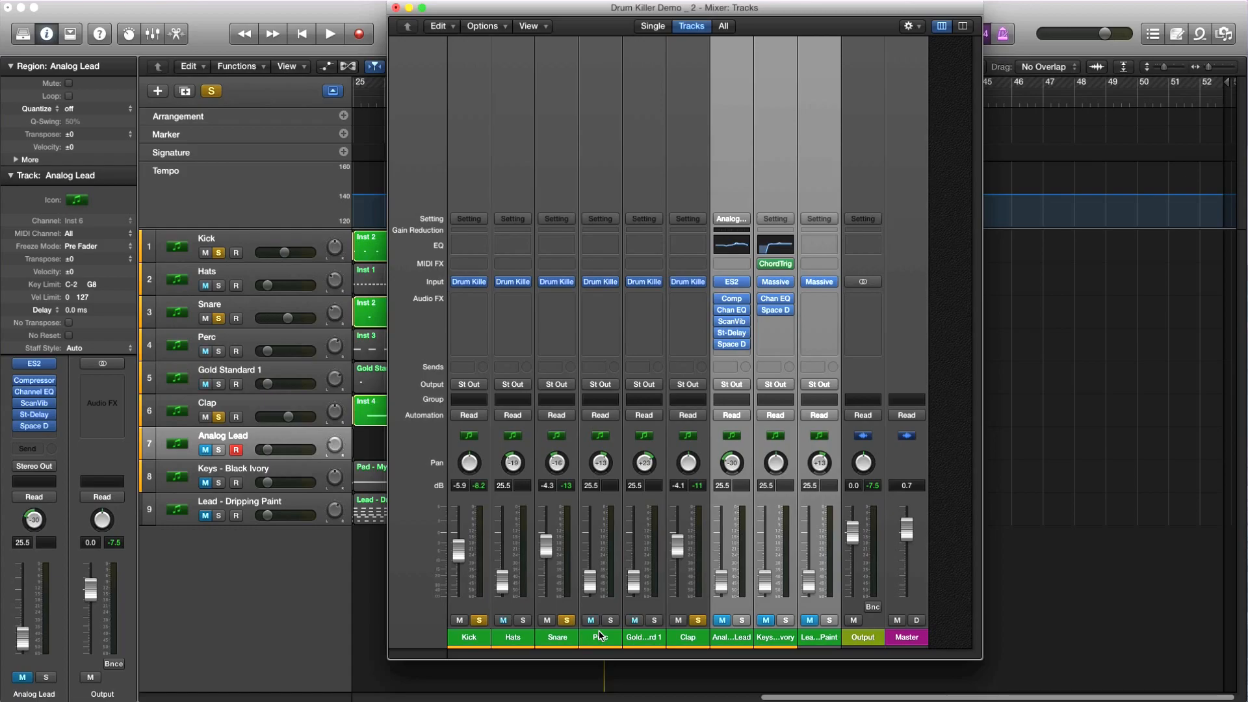
- Stop playback and lower the drum faders, Kick, Snare and Clap landing around 15
{"action": "left_click", "coordinate": [328, 33]}
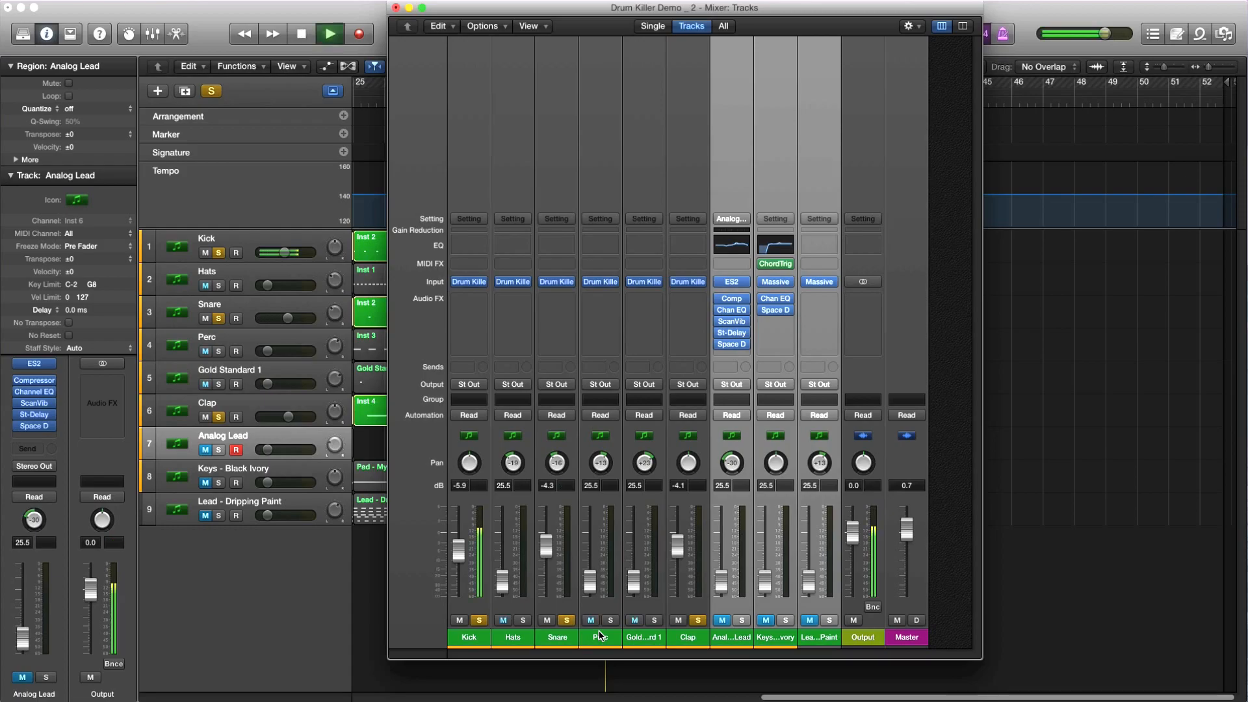
{"action": "left_click", "coordinate": [329, 33]}
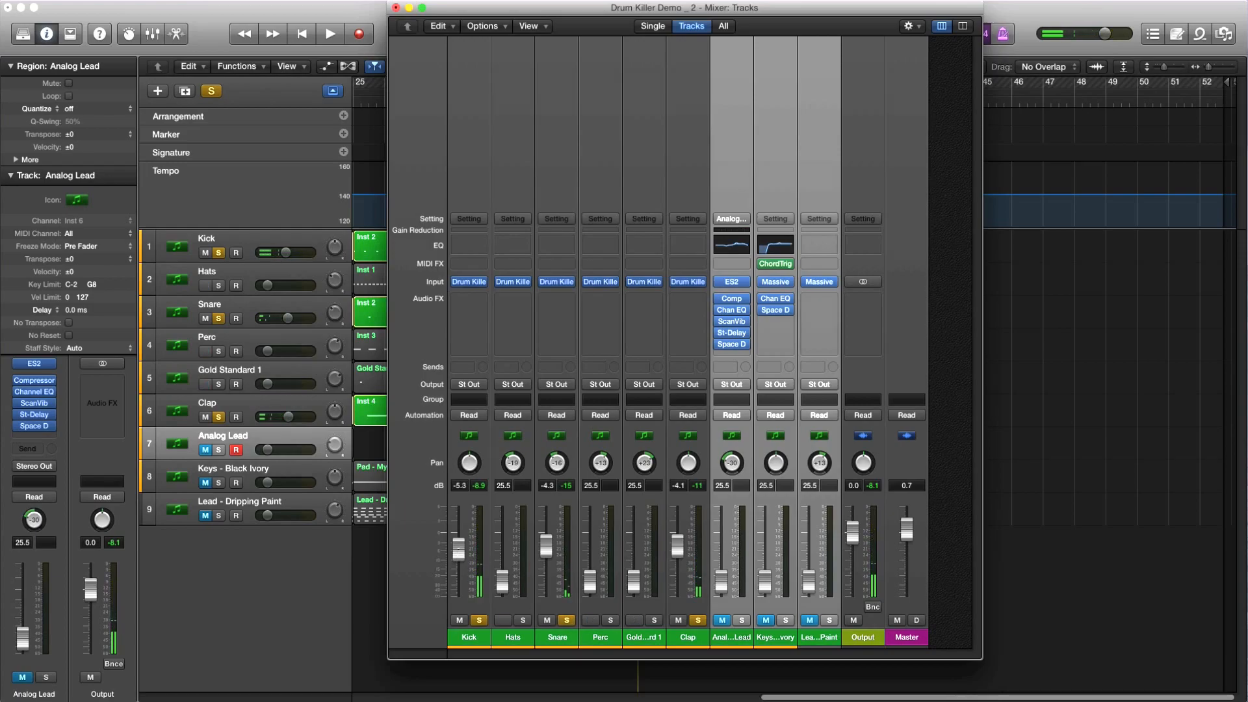
{"action": "left_click", "coordinate": [329, 34]}
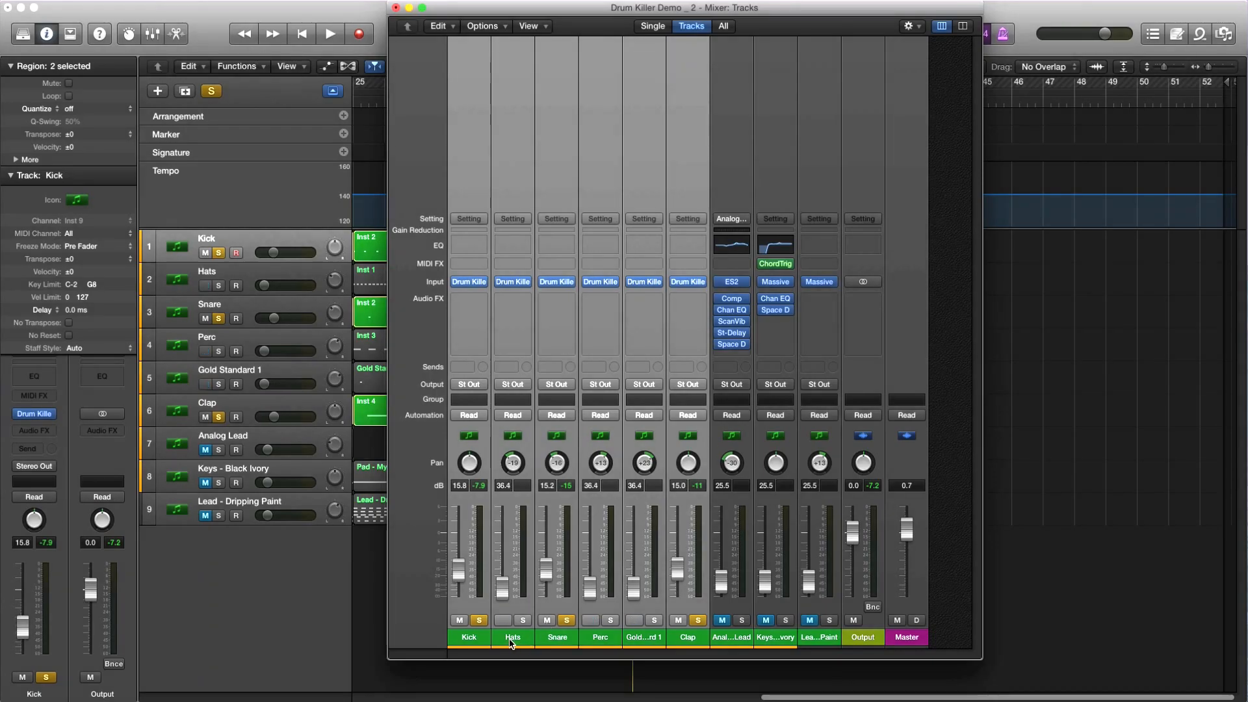
- Unsolo Snare and blend Hats near 20, Gold Standard 1 near -8, others 12–15 while playing
{"action": "left_click", "coordinate": [512, 635]}
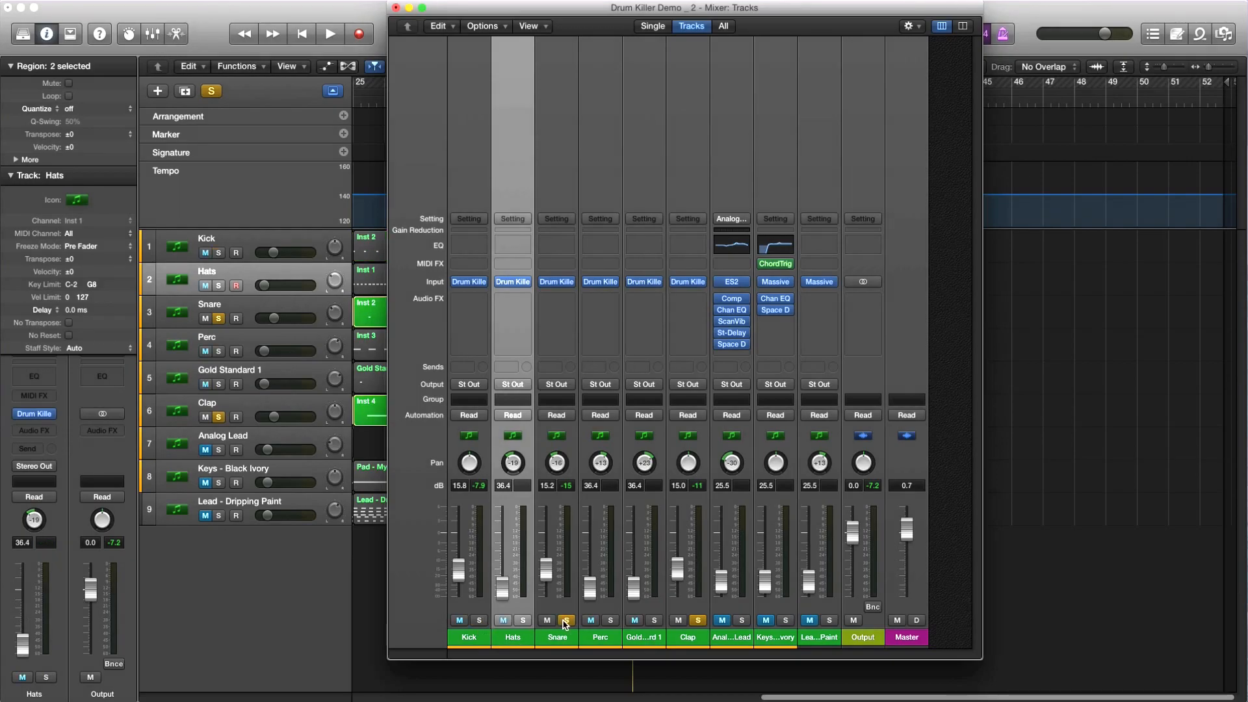
{"action": "left_click", "coordinate": [566, 620]}
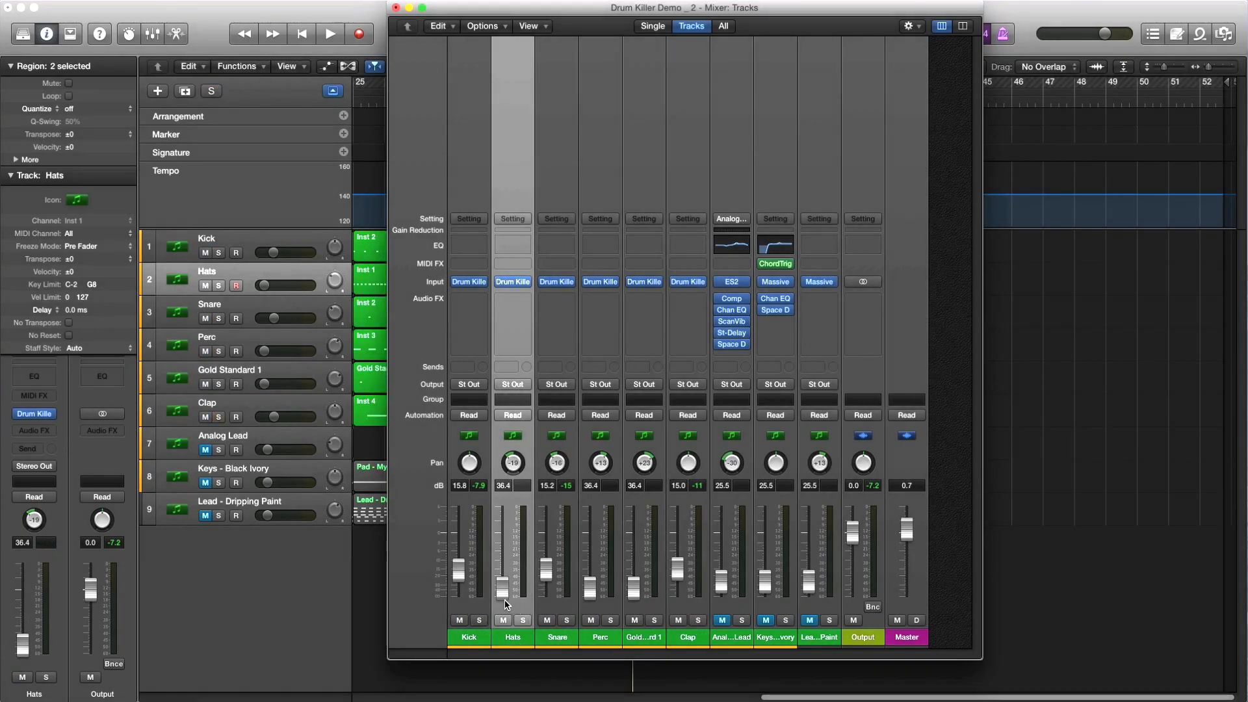
{"action": "left_click", "coordinate": [329, 34]}
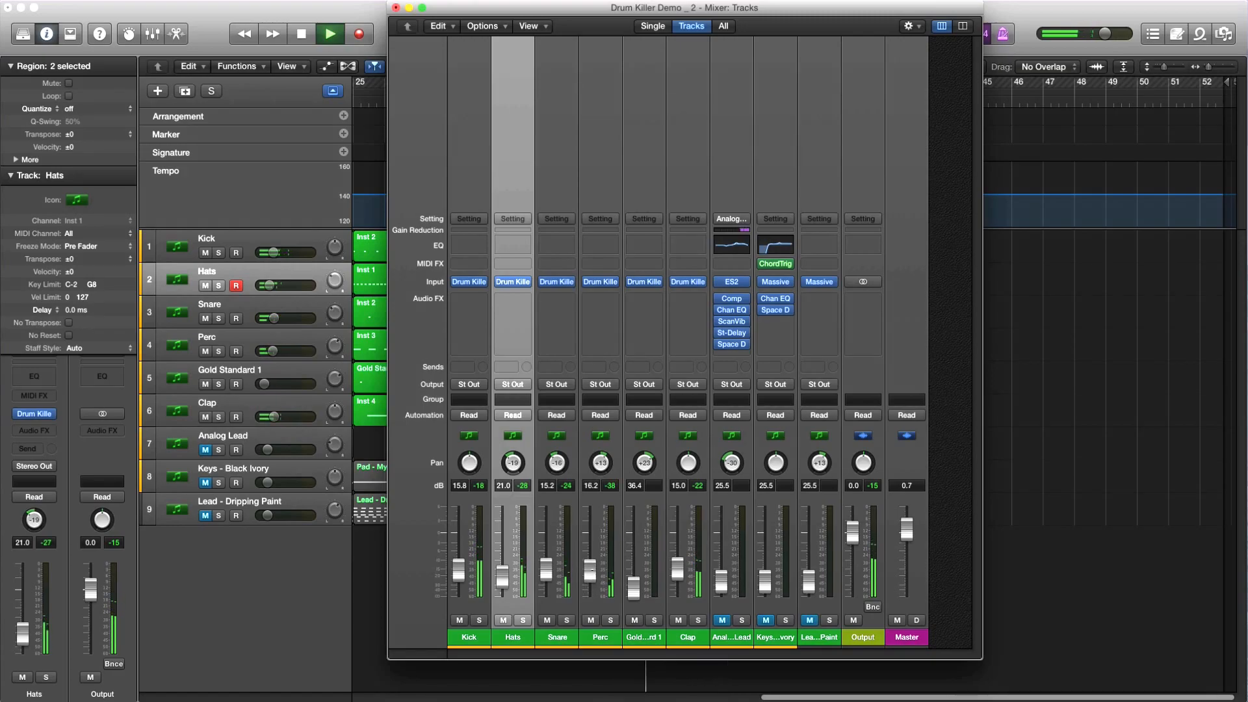
{"action": "left_click", "coordinate": [608, 619]}
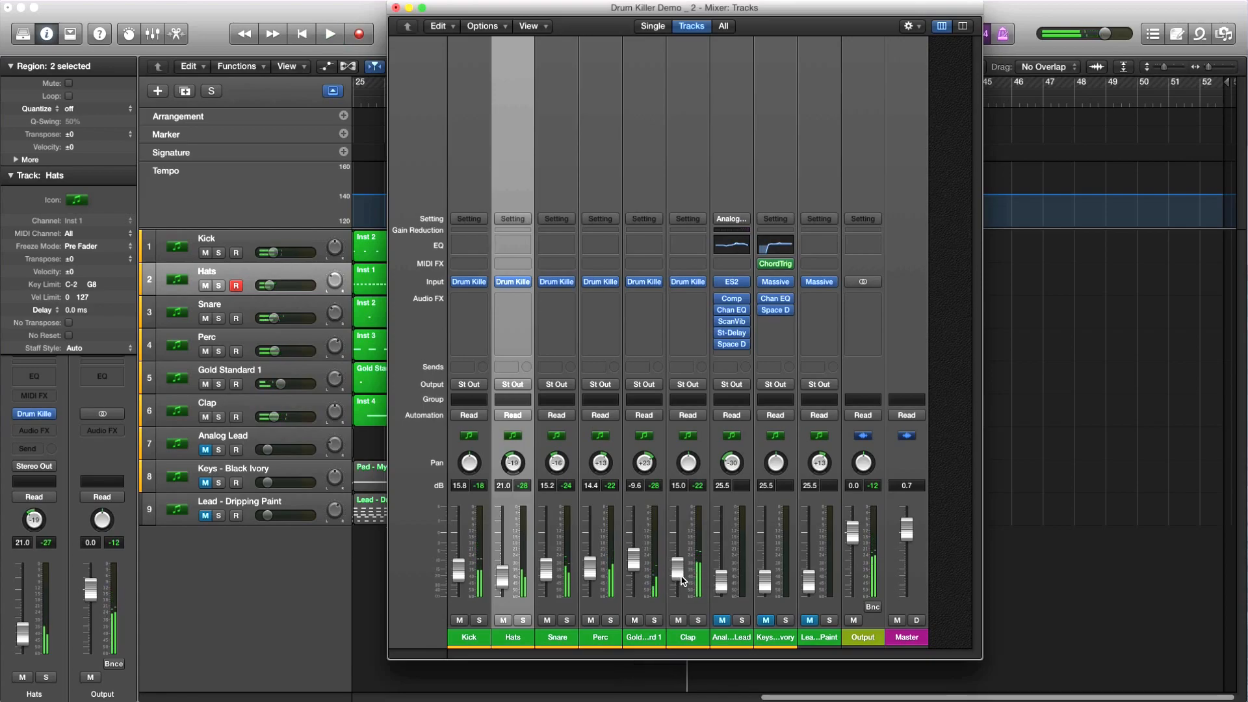
{"action": "left_click", "coordinate": [328, 34]}
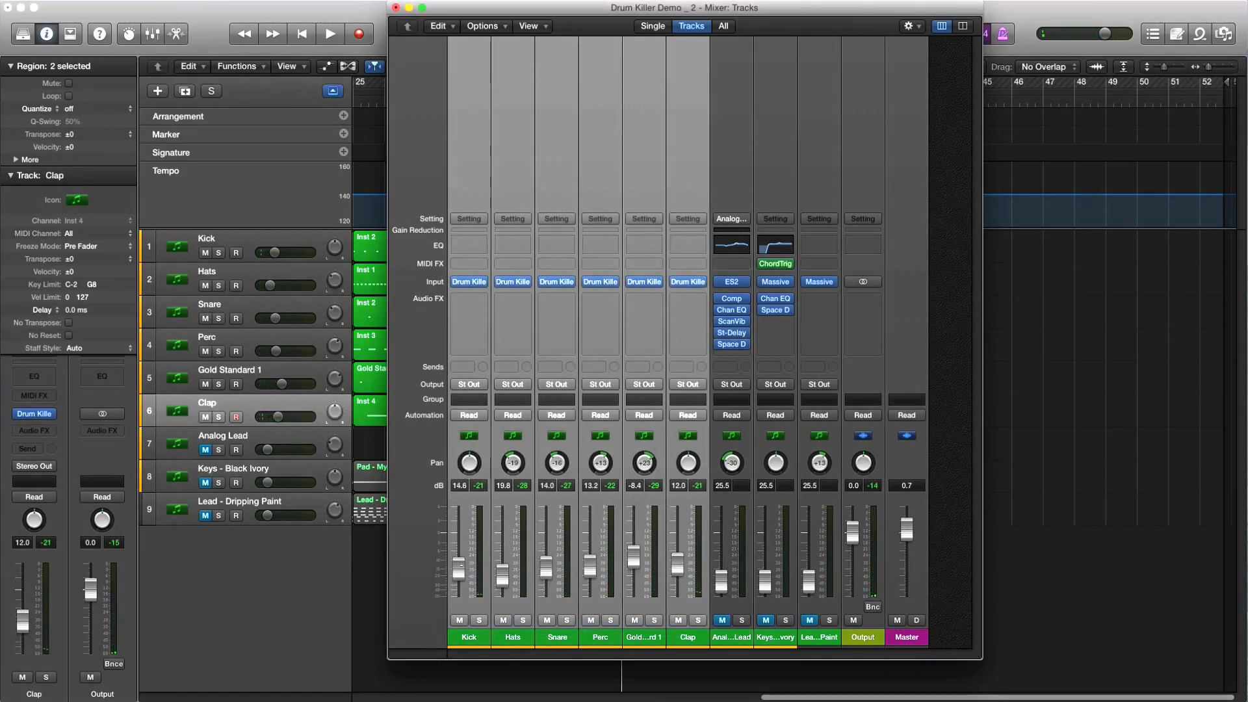
- Rebalance drums with Snare and Clap near -8, then insert a MultiMeter on the Output
{"action": "left_click", "coordinate": [329, 34]}
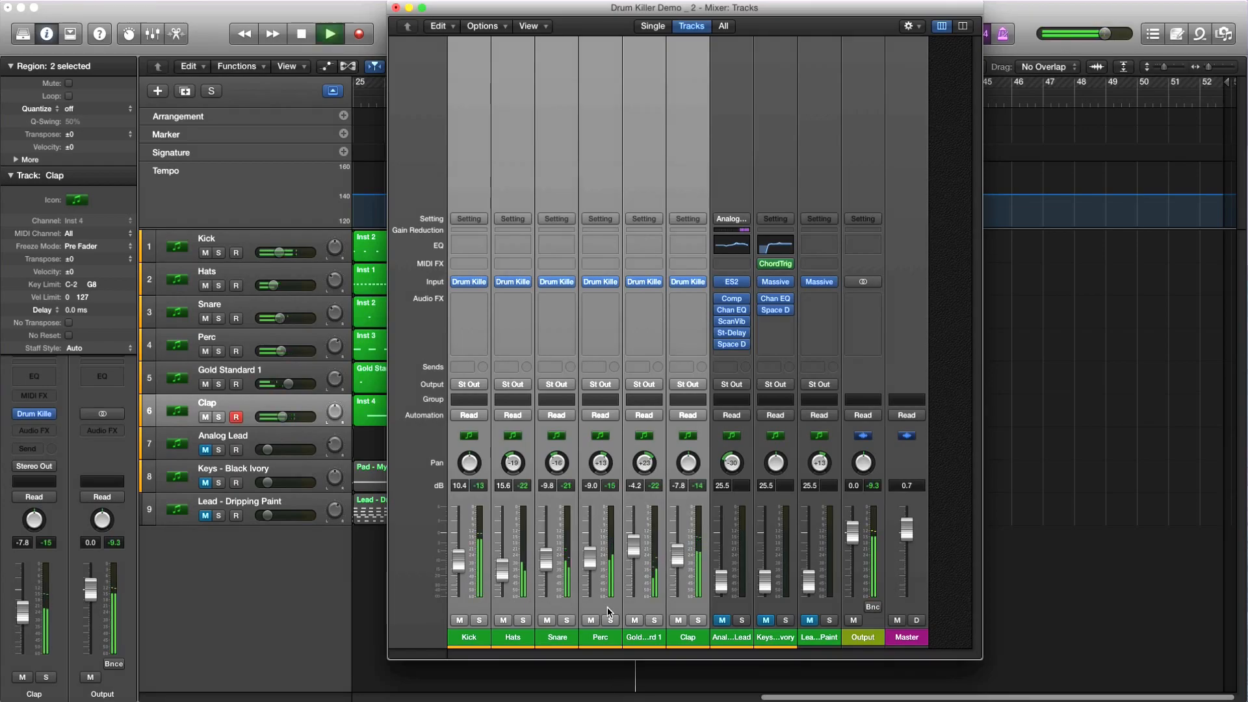
{"action": "left_click", "coordinate": [643, 636]}
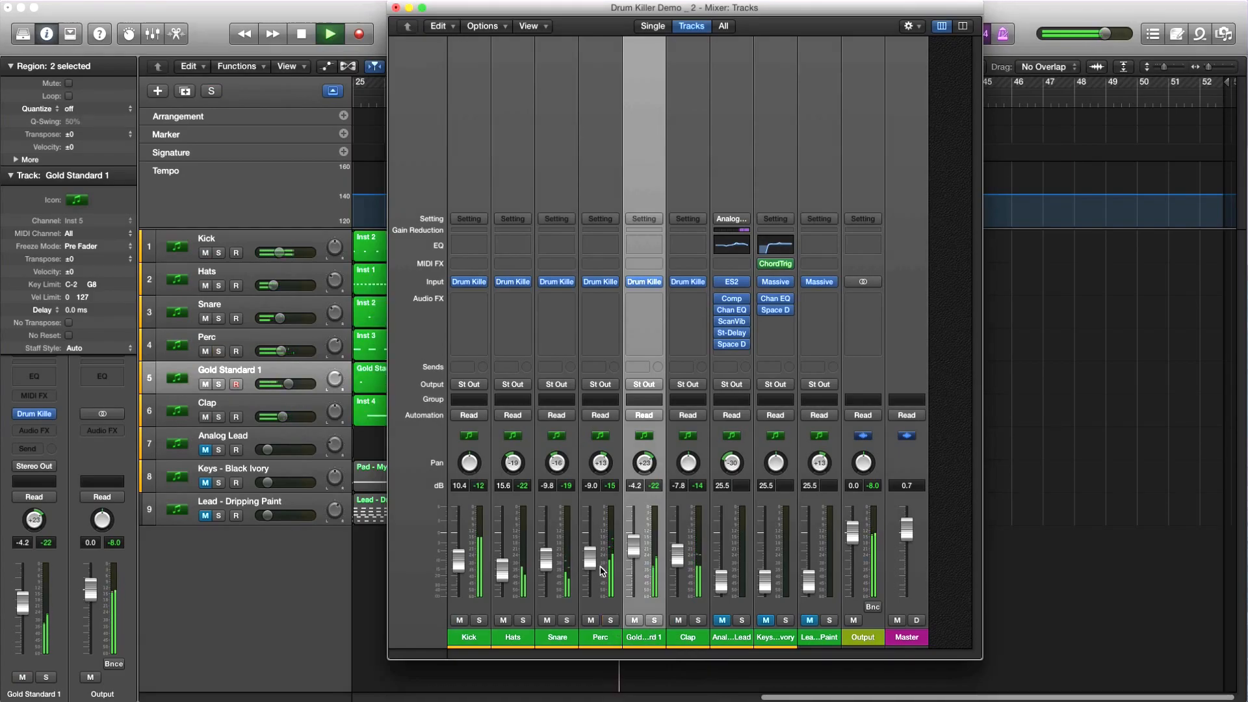
{"action": "mouse_move", "coordinate": [599, 575]}
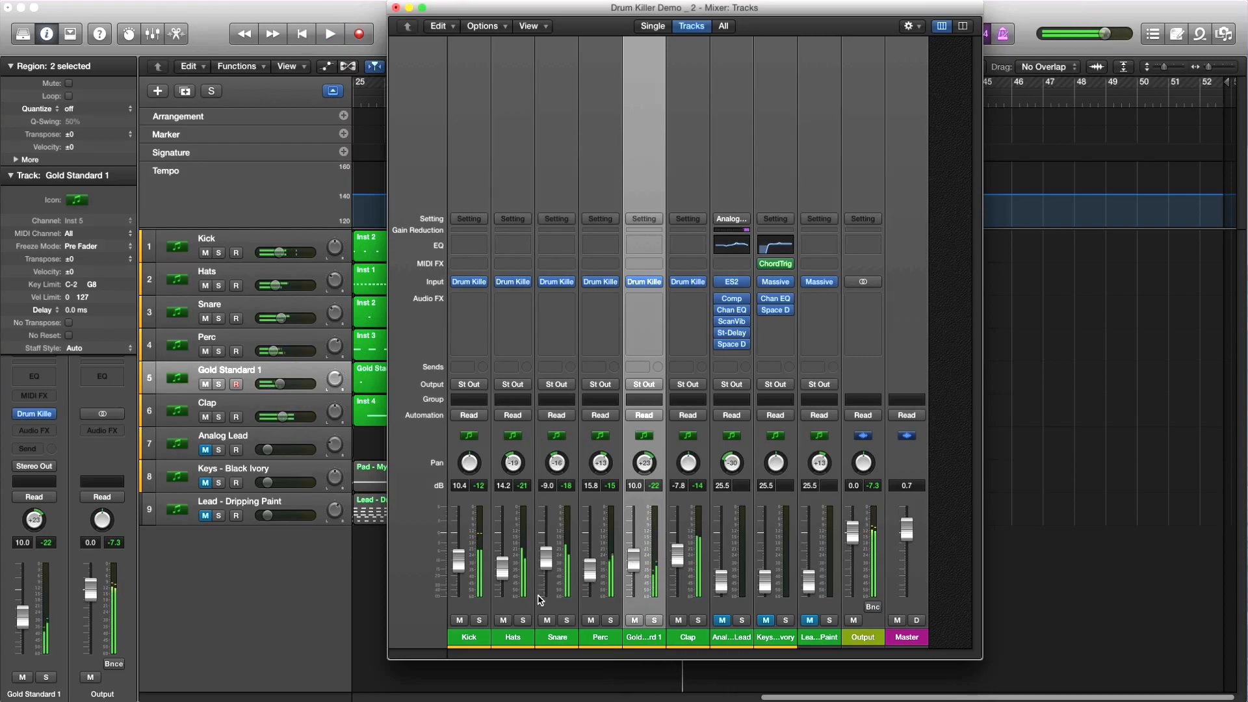
{"action": "left_click", "coordinate": [862, 297]}
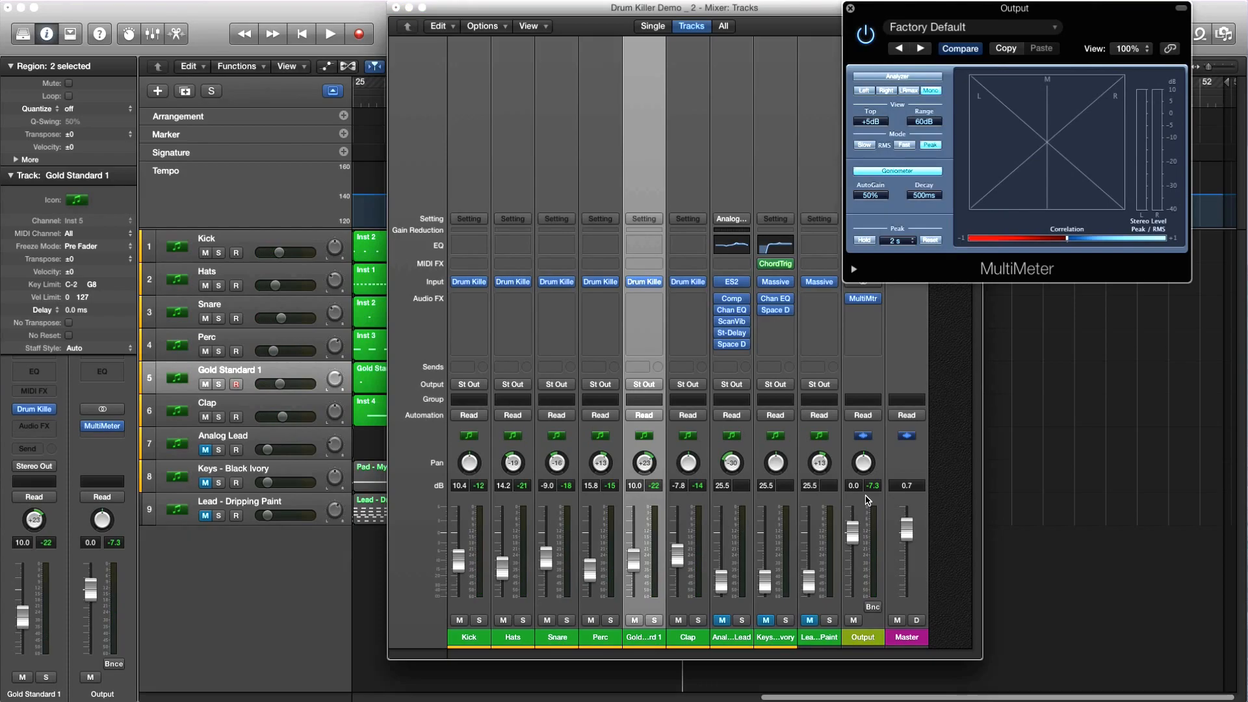
- Solo Gold Standard 1, then Perc, unsolo, and raise Perc to about 17.8 against the MultiMeter
{"action": "left_click", "coordinate": [329, 34]}
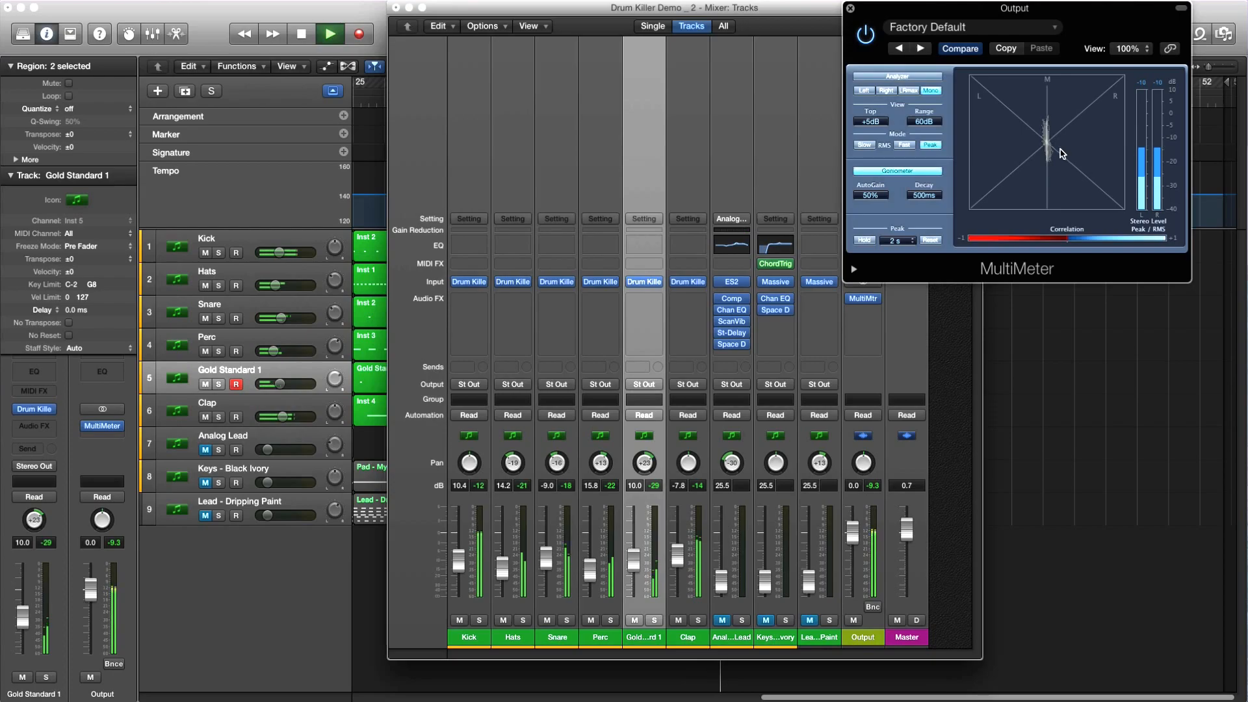
{"action": "left_click", "coordinate": [653, 620]}
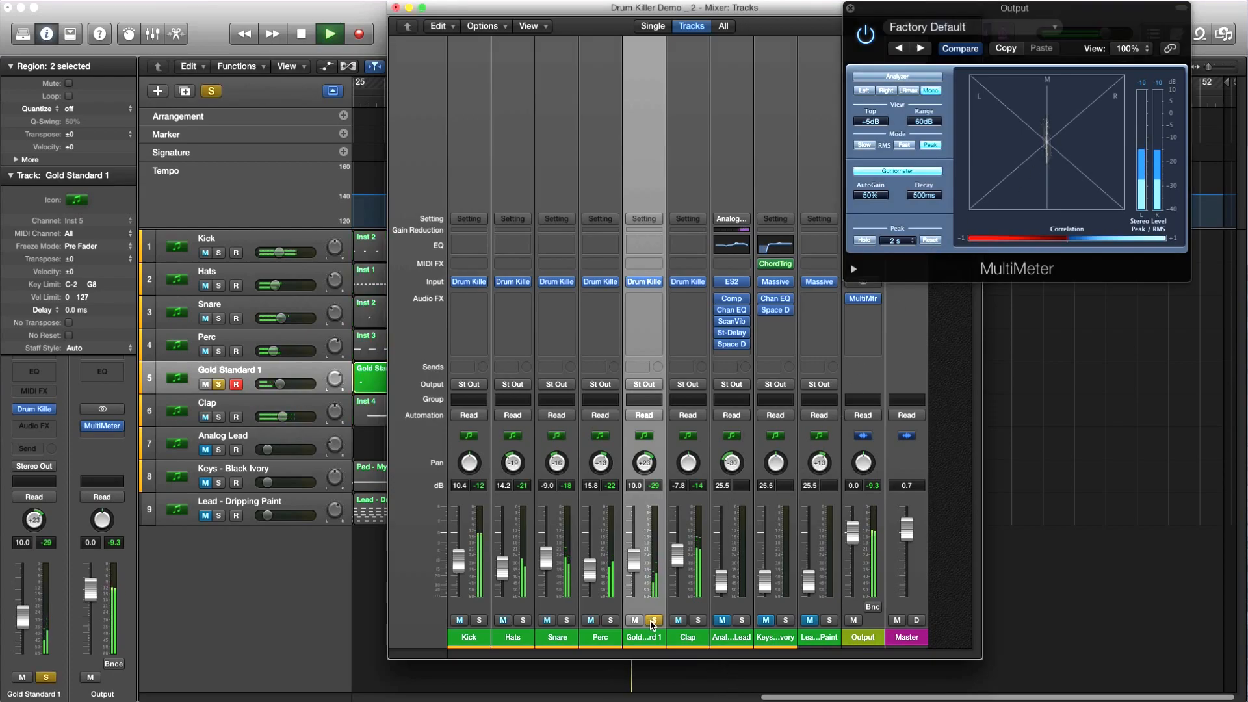
{"action": "left_click", "coordinate": [652, 620]}
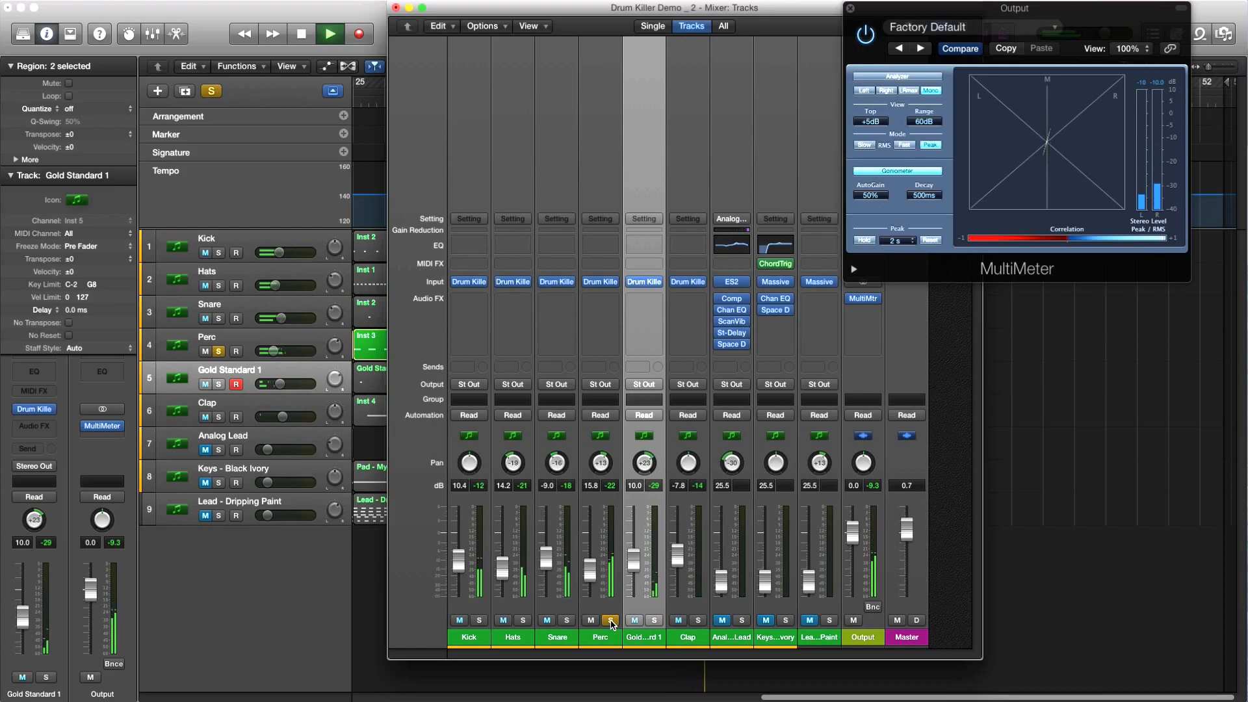
{"action": "left_click", "coordinate": [611, 620]}
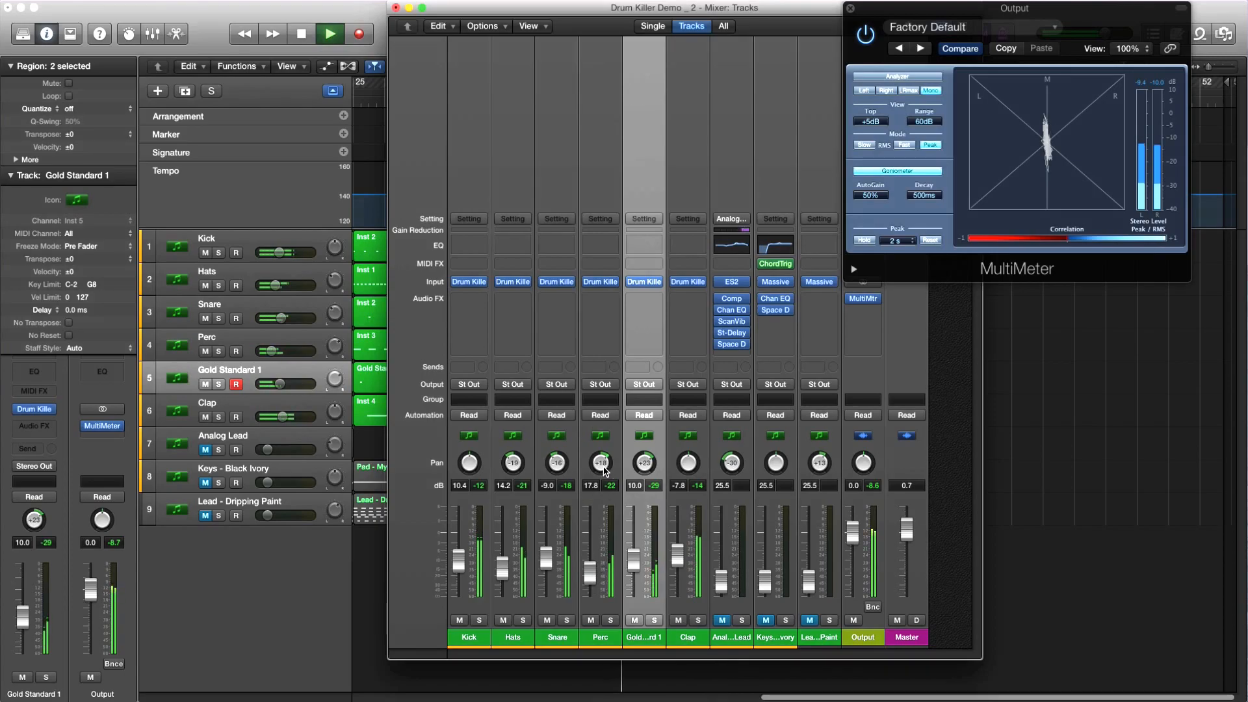
{"action": "mouse_move", "coordinate": [601, 464]}
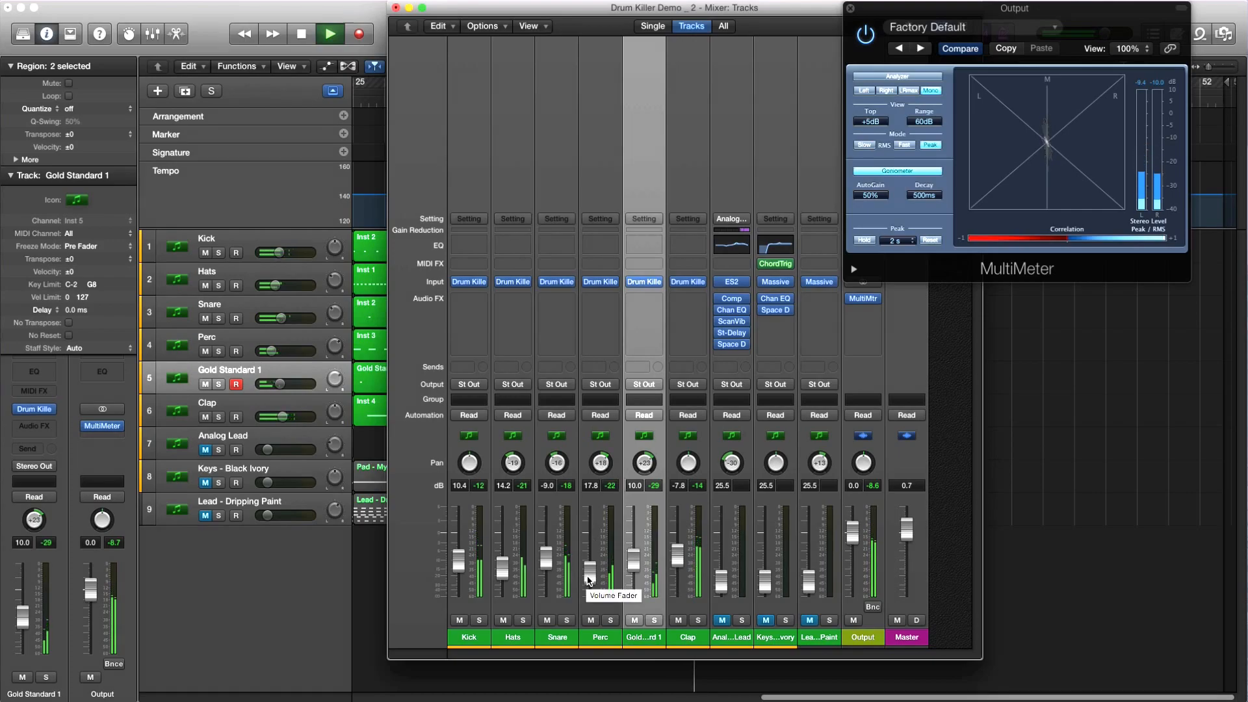
{"action": "mouse_move", "coordinate": [574, 598]}
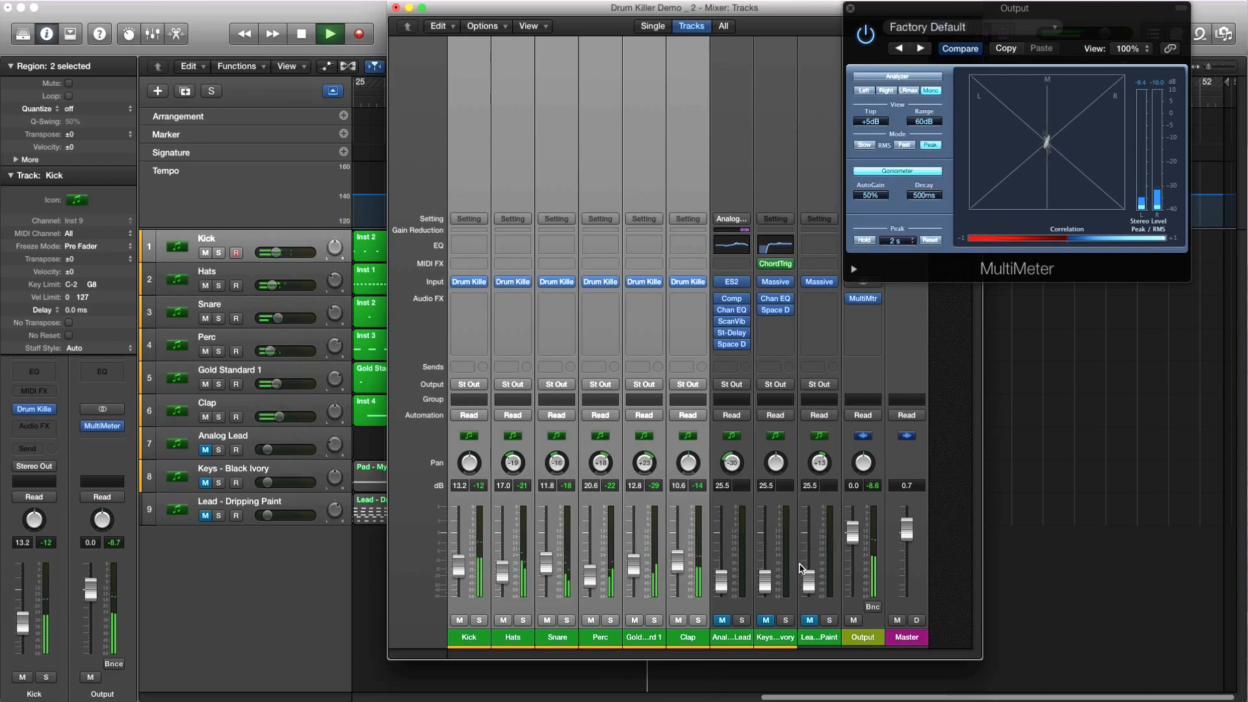
{"action": "left_click", "coordinate": [300, 34]}
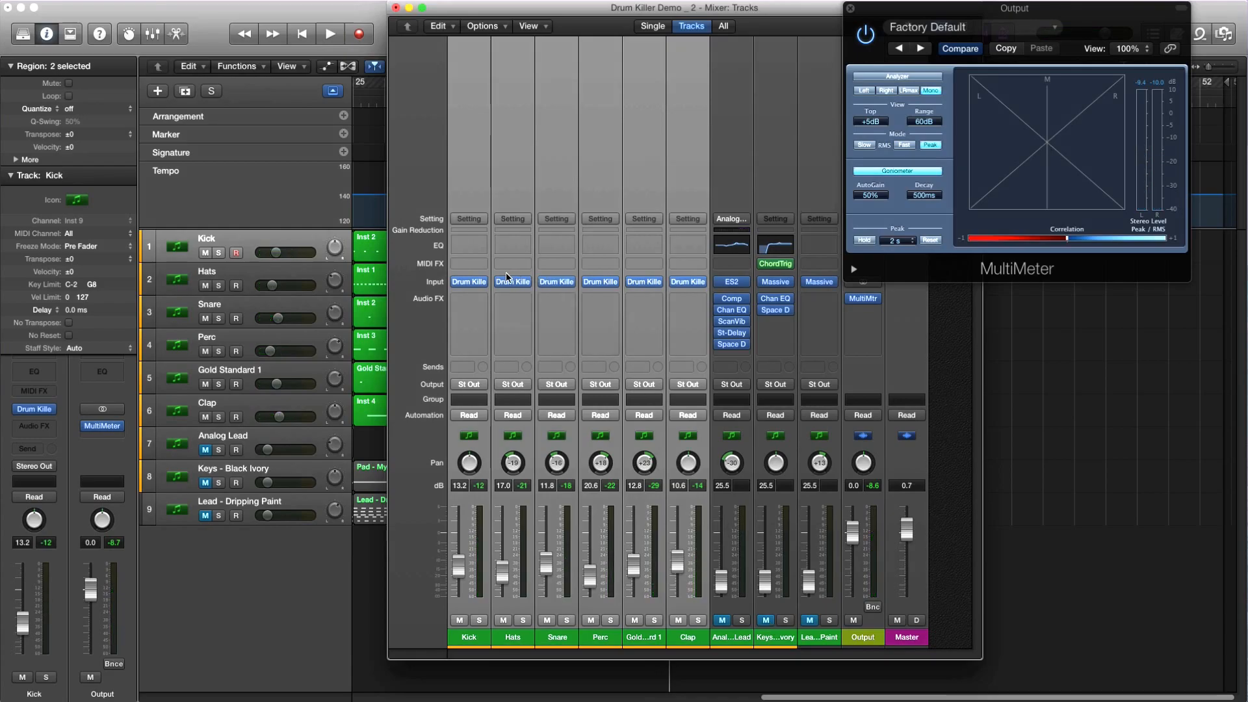
{"action": "mouse_move", "coordinate": [469, 281]}
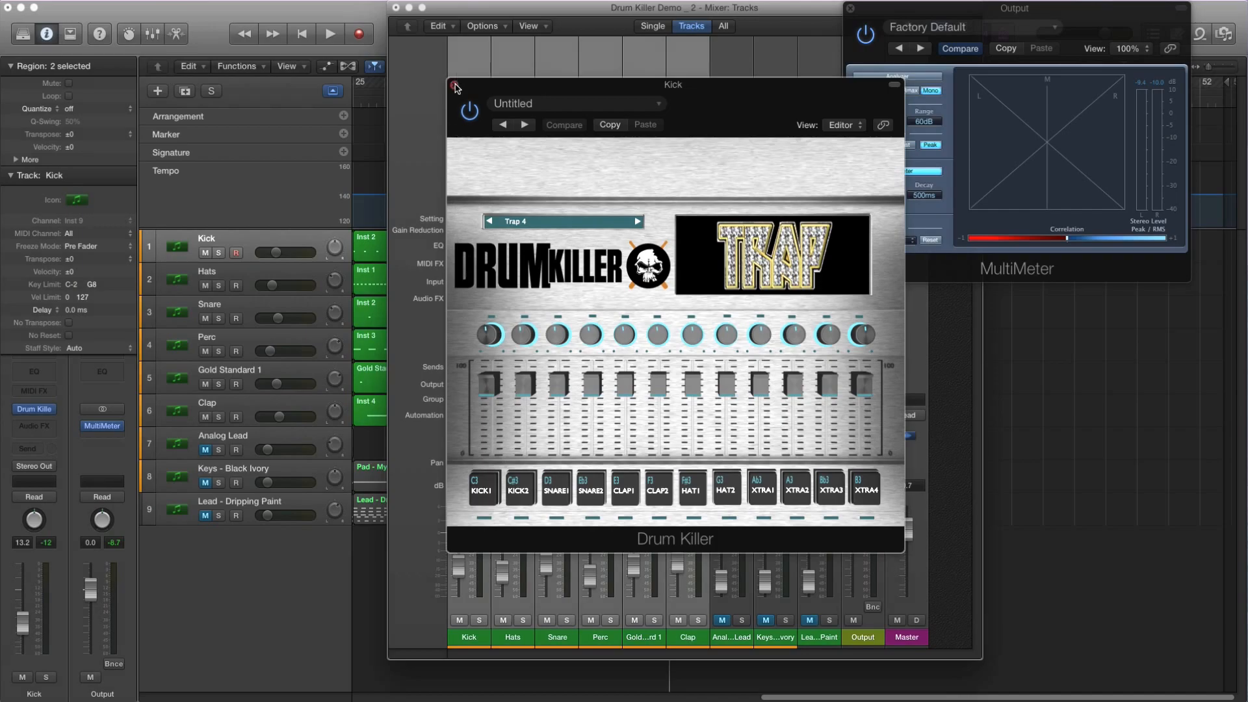
{"action": "left_click", "coordinate": [455, 86]}
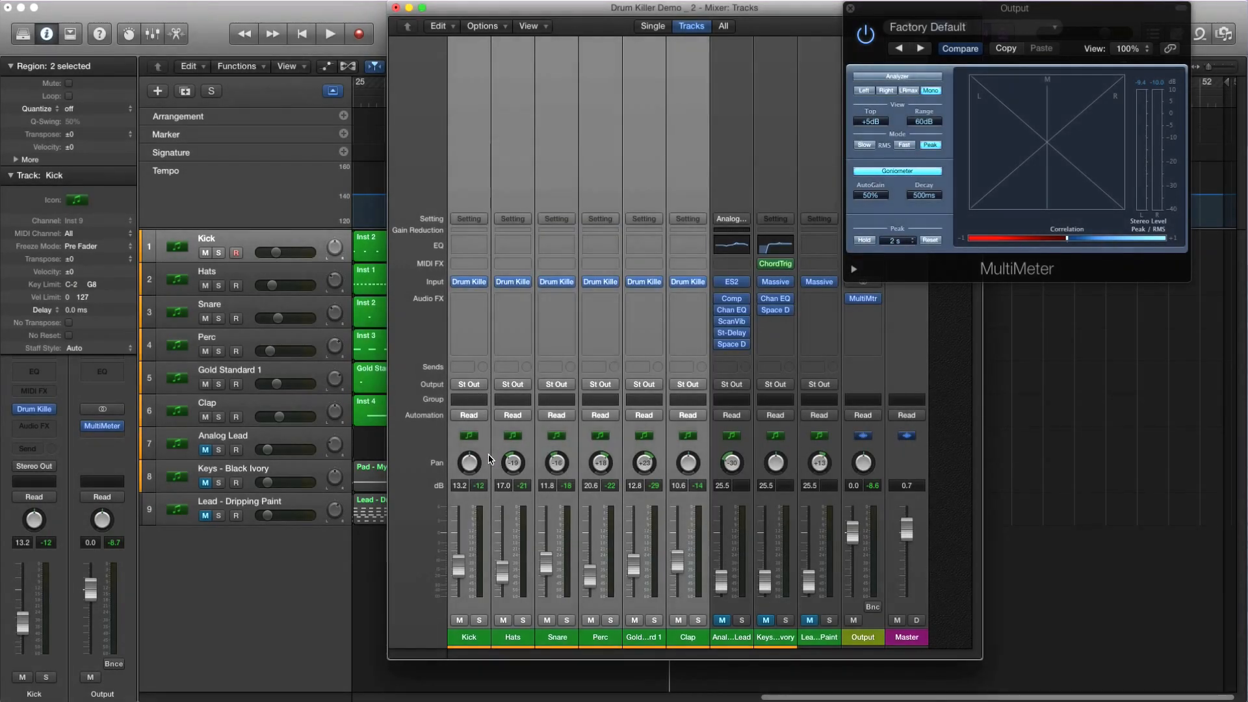
{"action": "mouse_move", "coordinate": [708, 480]}
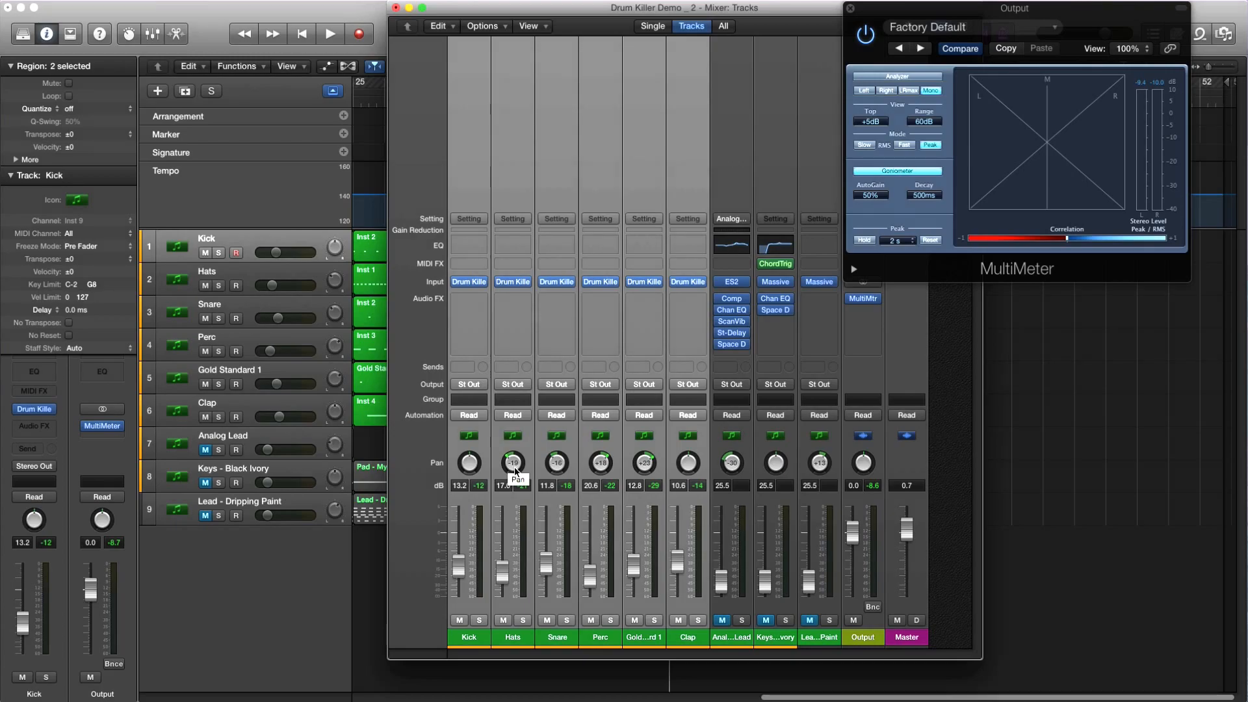
- Pan the Hats channel and close the MultiMeter plug-in window
{"action": "left_click", "coordinate": [849, 9]}
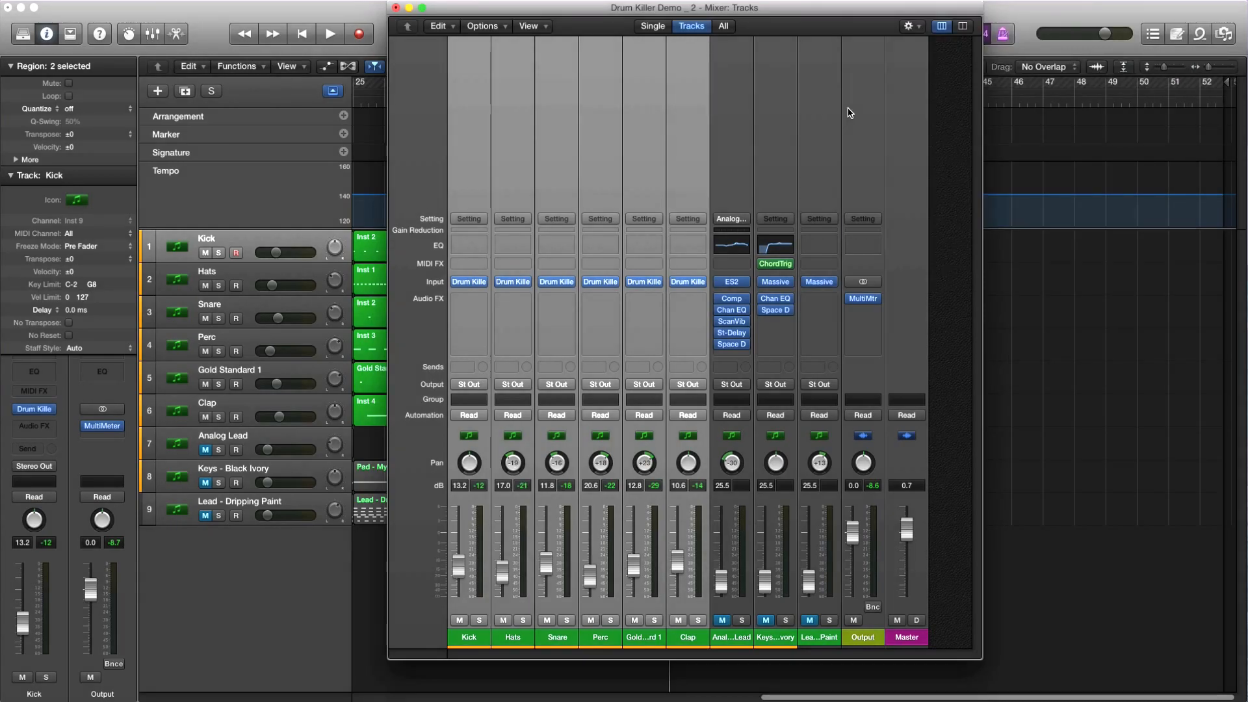